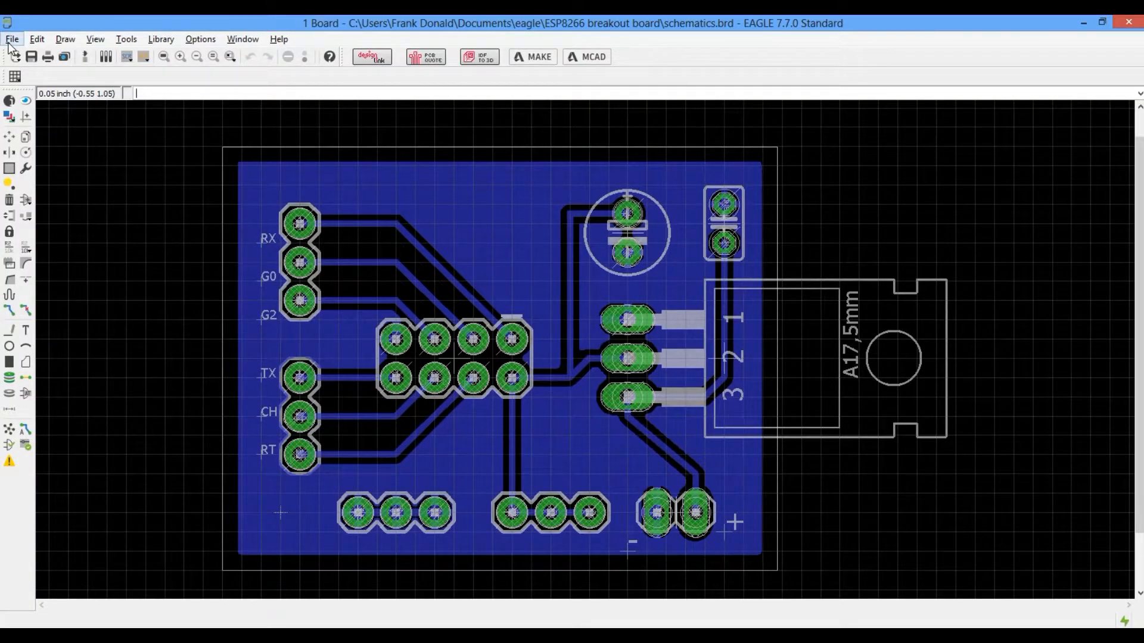
Step: Run the sfe-gerb274x.cam job in the CAM Processor to produce the Gerber and drill files
left_click(11, 38)
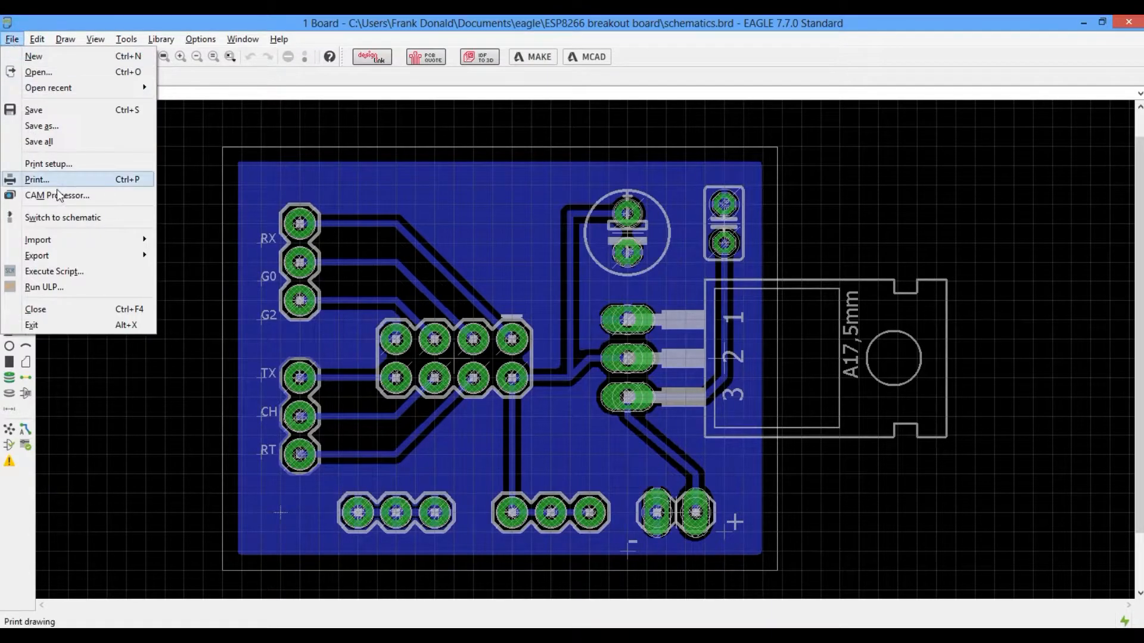
left_click(57, 195)
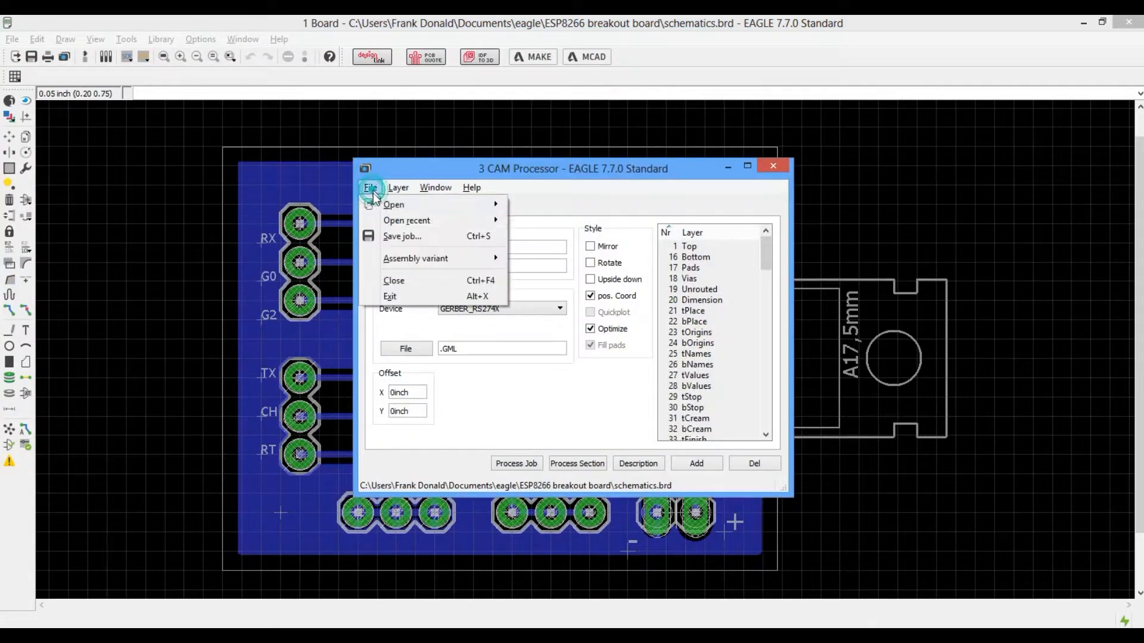
left_click(369, 187)
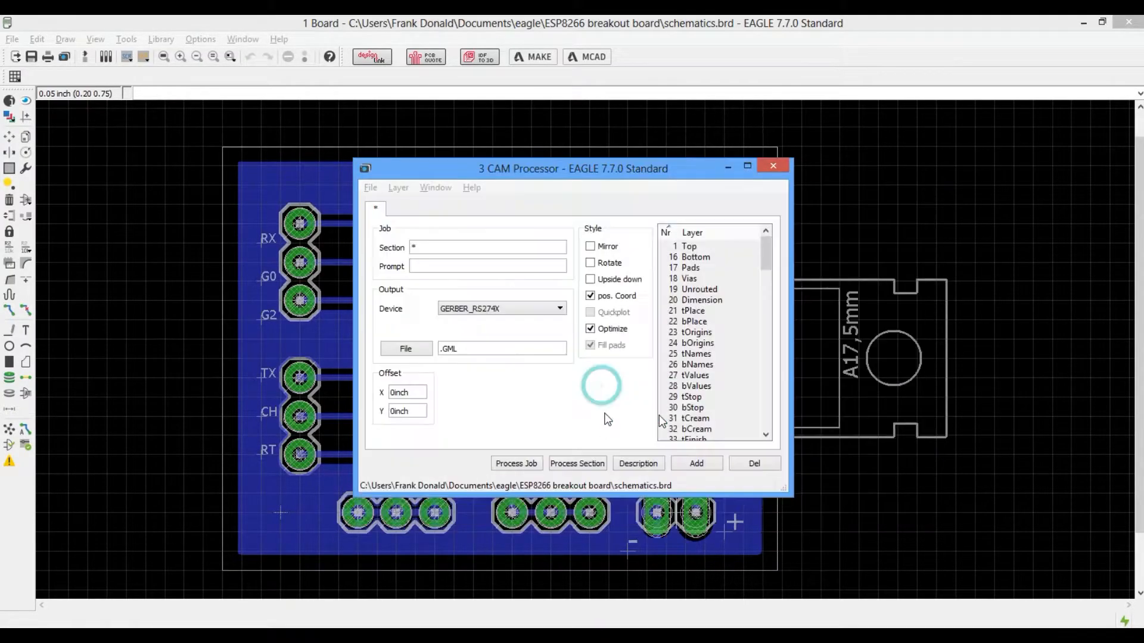
left_click(370, 187)
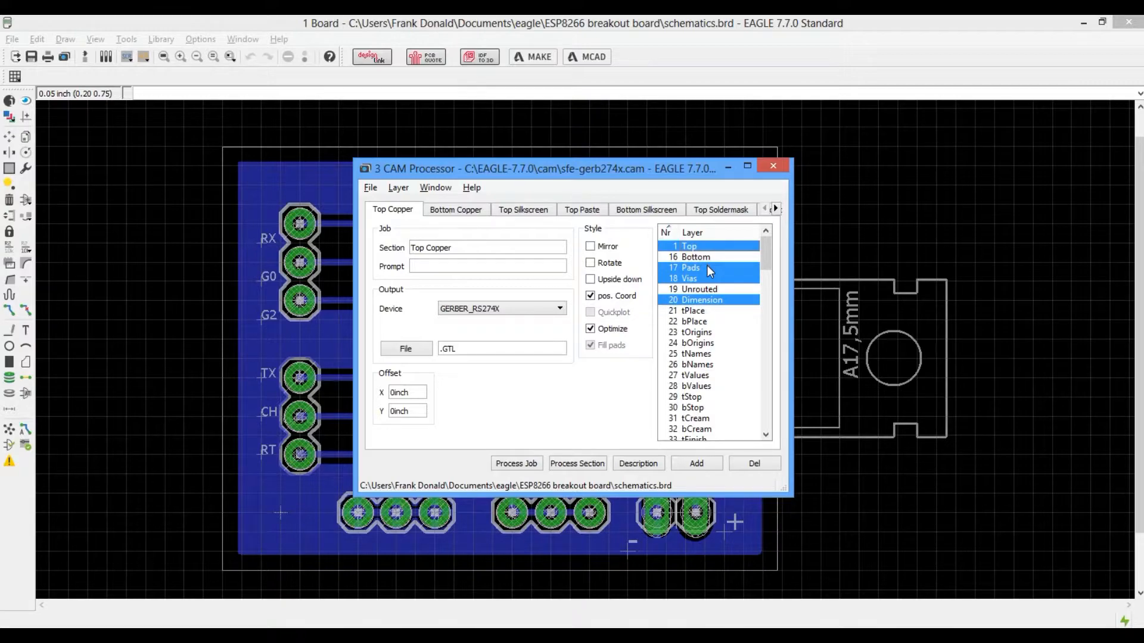
mouse_move(731, 257)
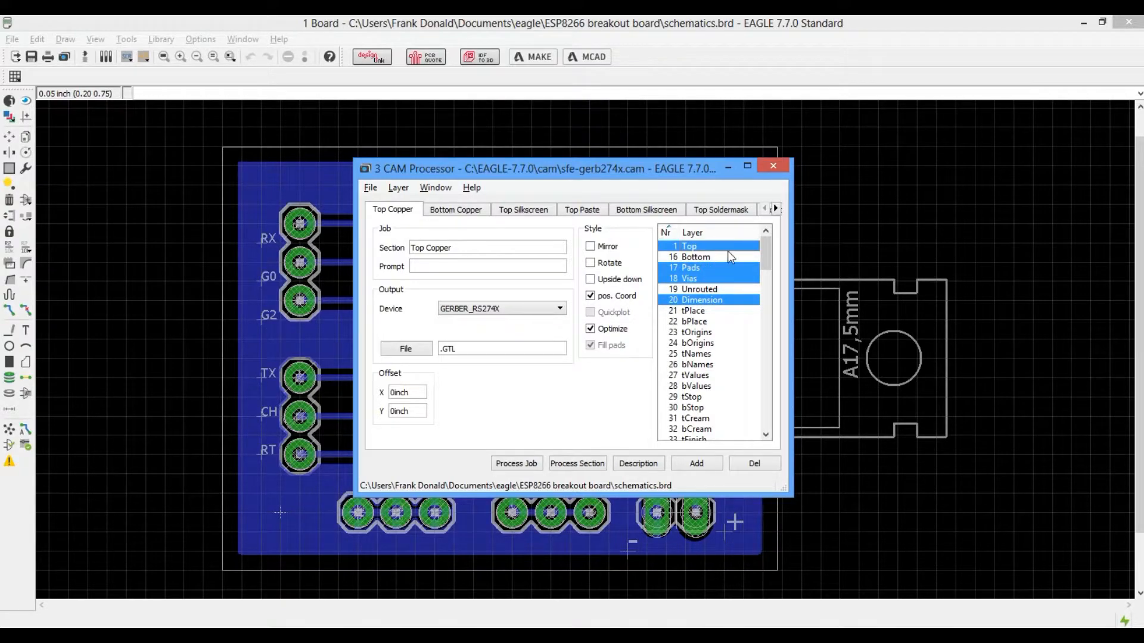
left_click(697, 353)
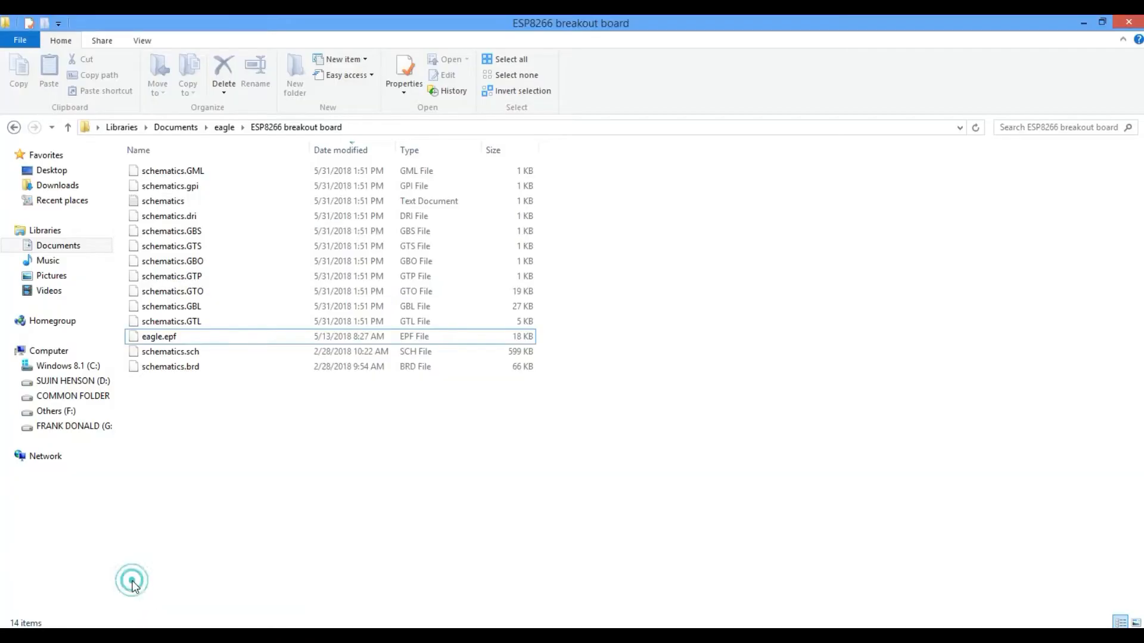
Step: Compress schematics.GML through schematics.GTL into schematics.zip using WinRAR
left_click(172, 172)
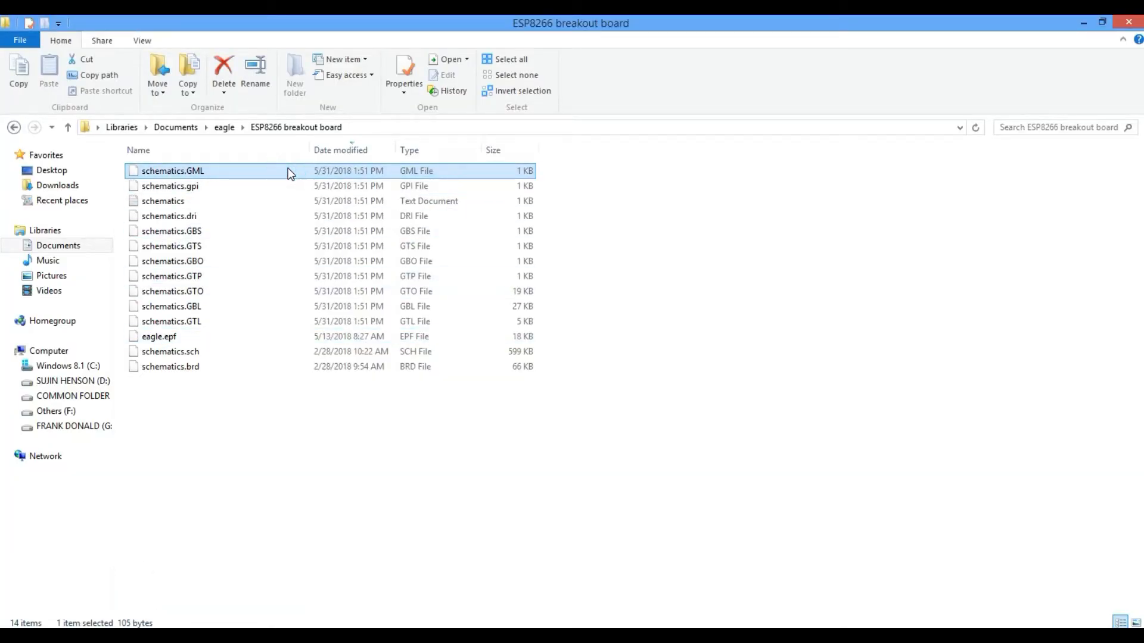
left_click(170, 321)
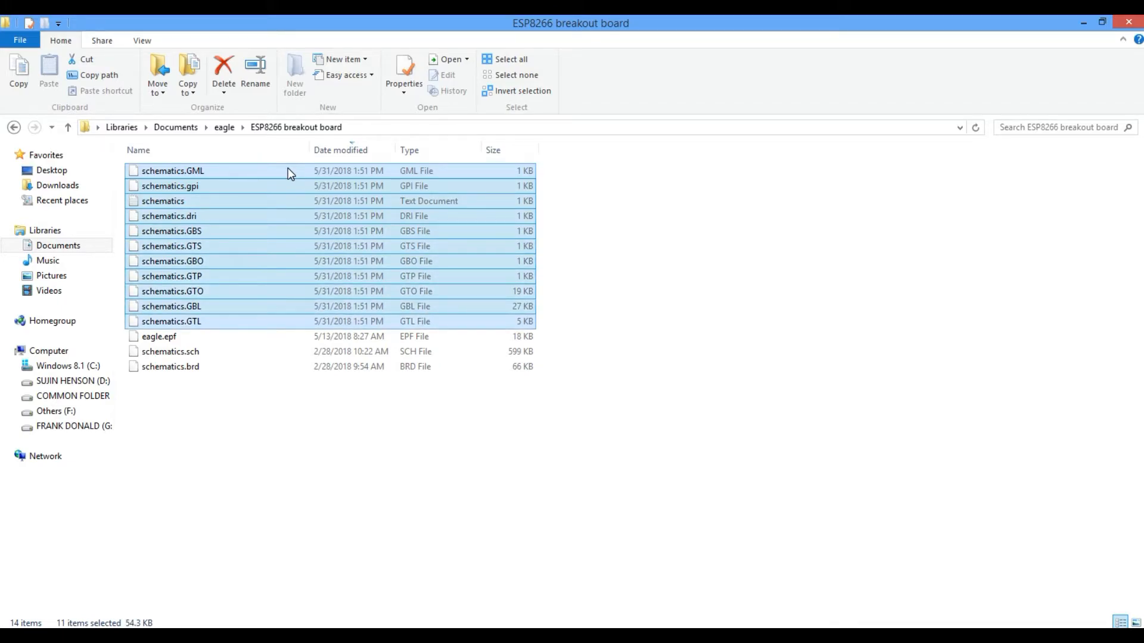
right_click(288, 172)
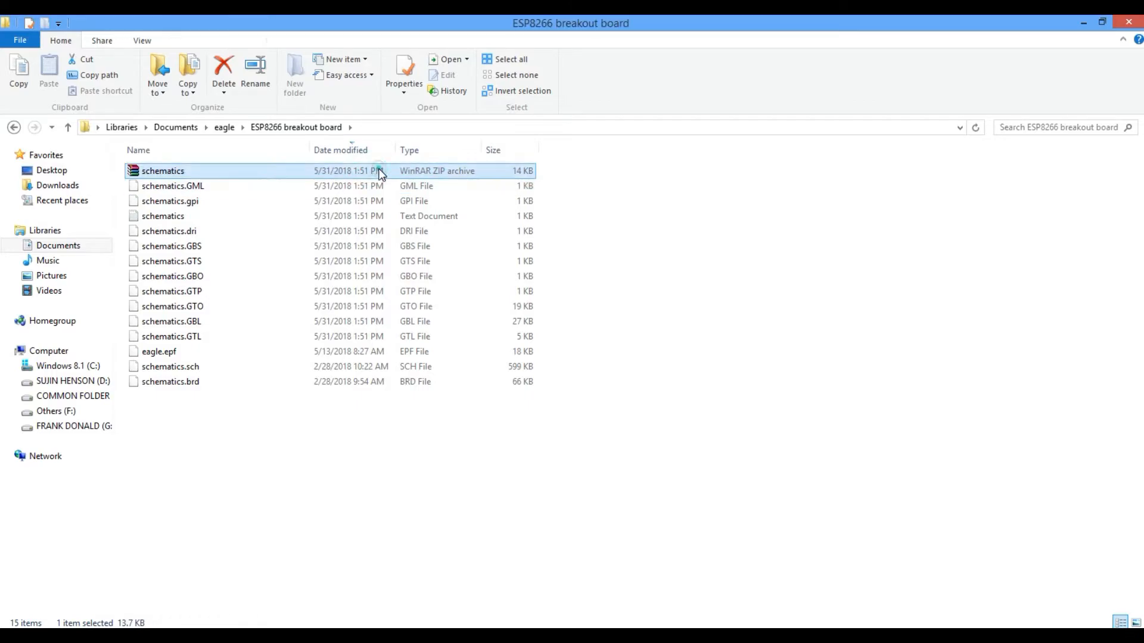
left_click(162, 172)
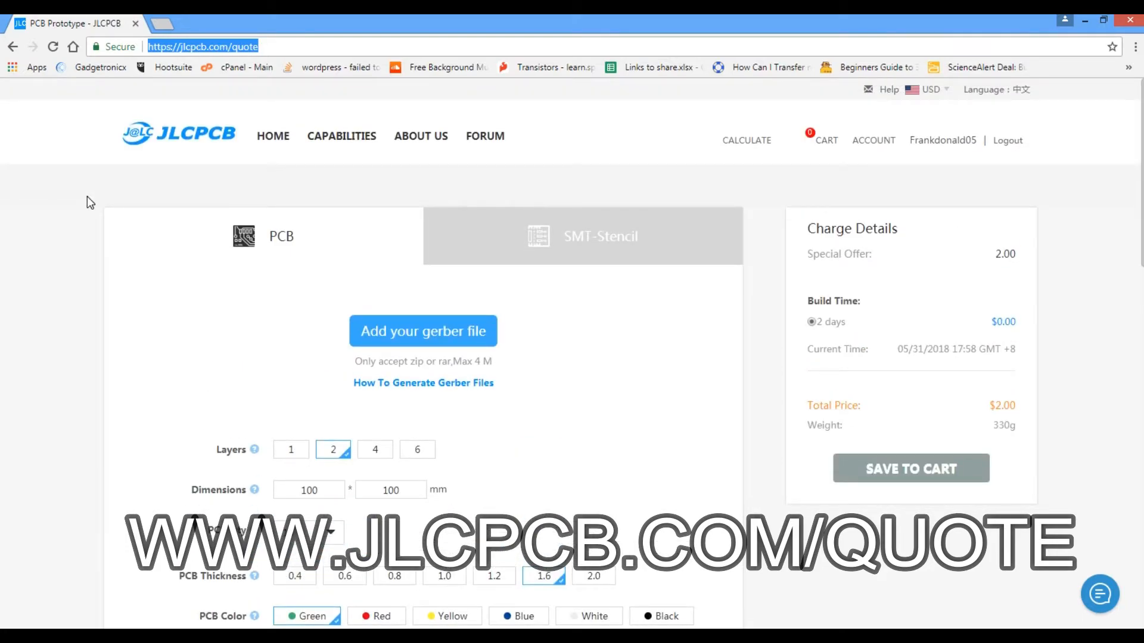
Step: View the 'How To Generate Gerber Files' guide, then start uploading the zipped Gerbers on the quote page
scroll("down", 3)
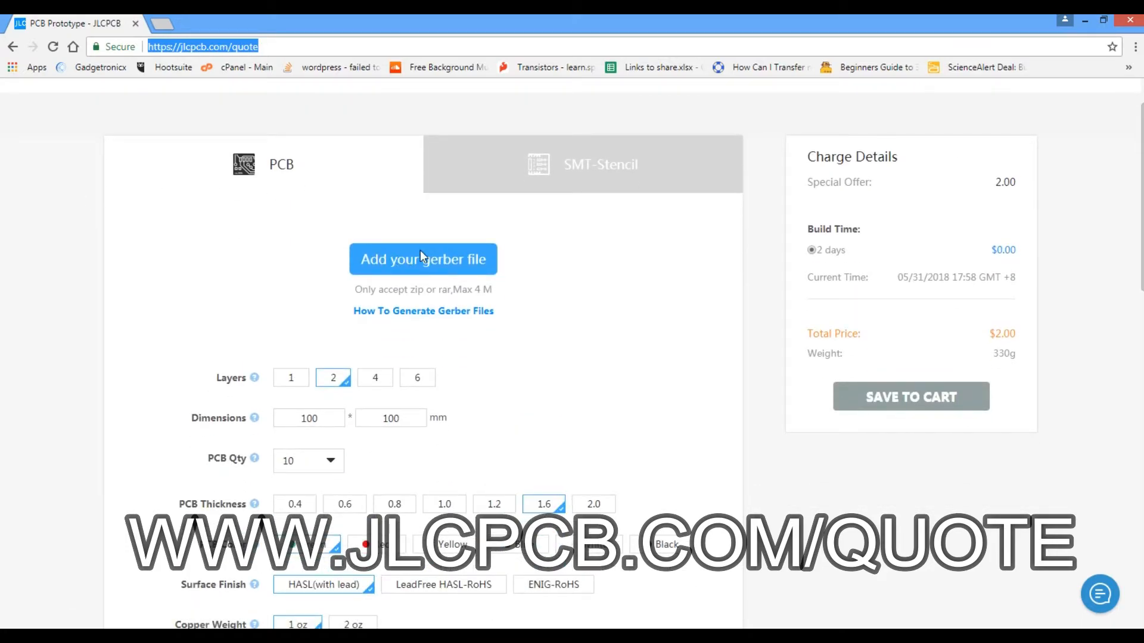
scroll("down", 3)
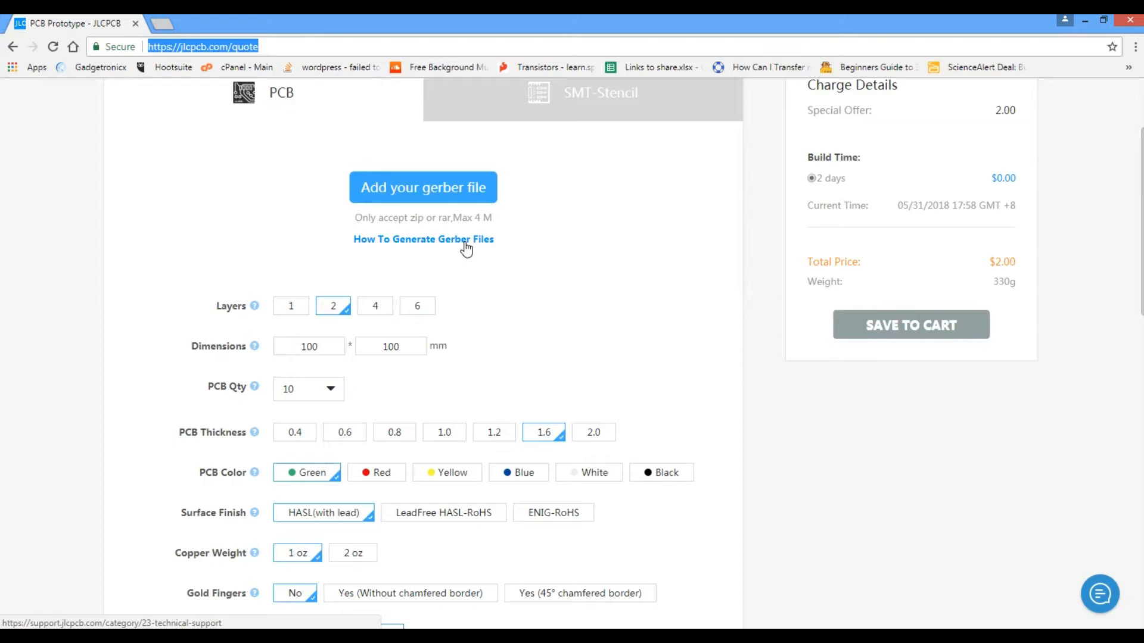
left_click(423, 239)
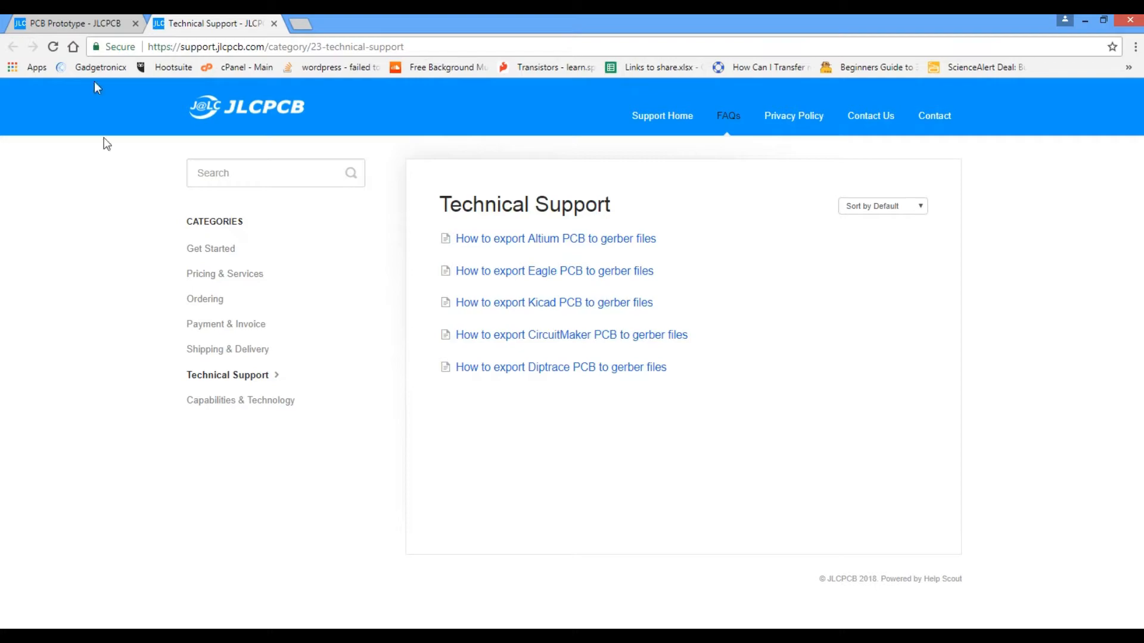
left_click(78, 23)
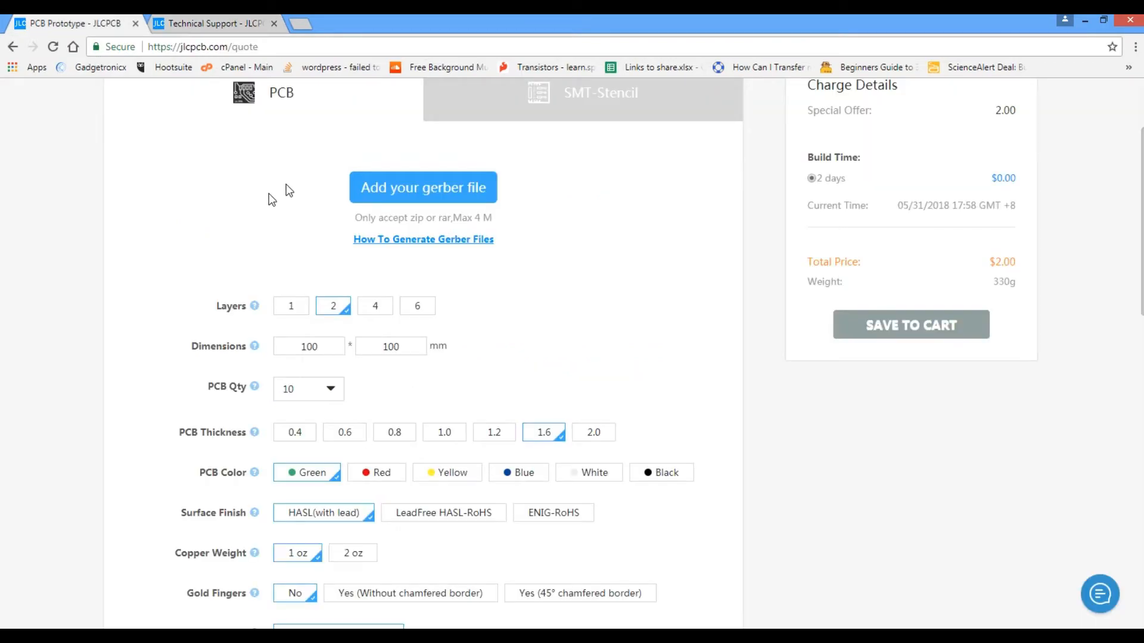
left_click(423, 187)
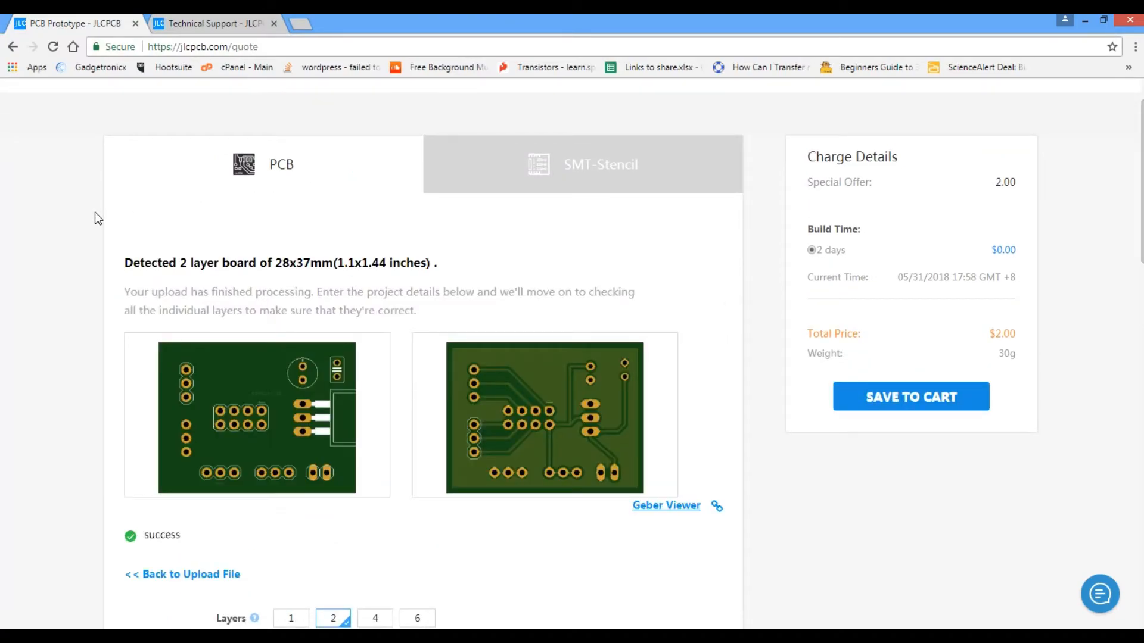
Step: Review the default quote specs (2 layers, 1.6 mm, green) and launch the Gerber Viewer
scroll("down", 3)
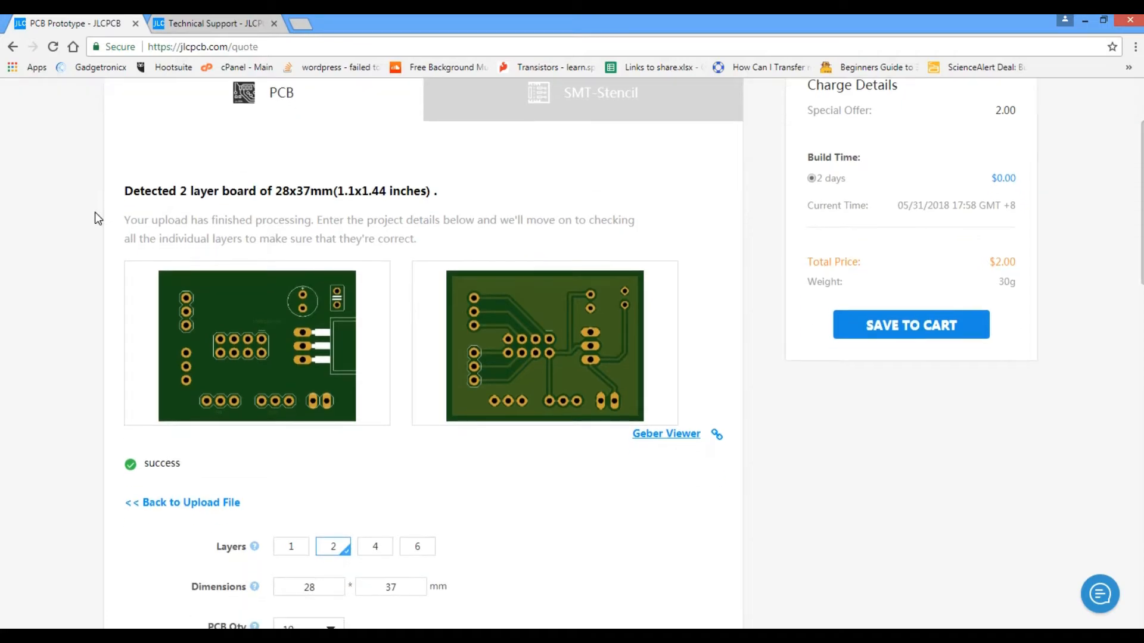
scroll("down", 3)
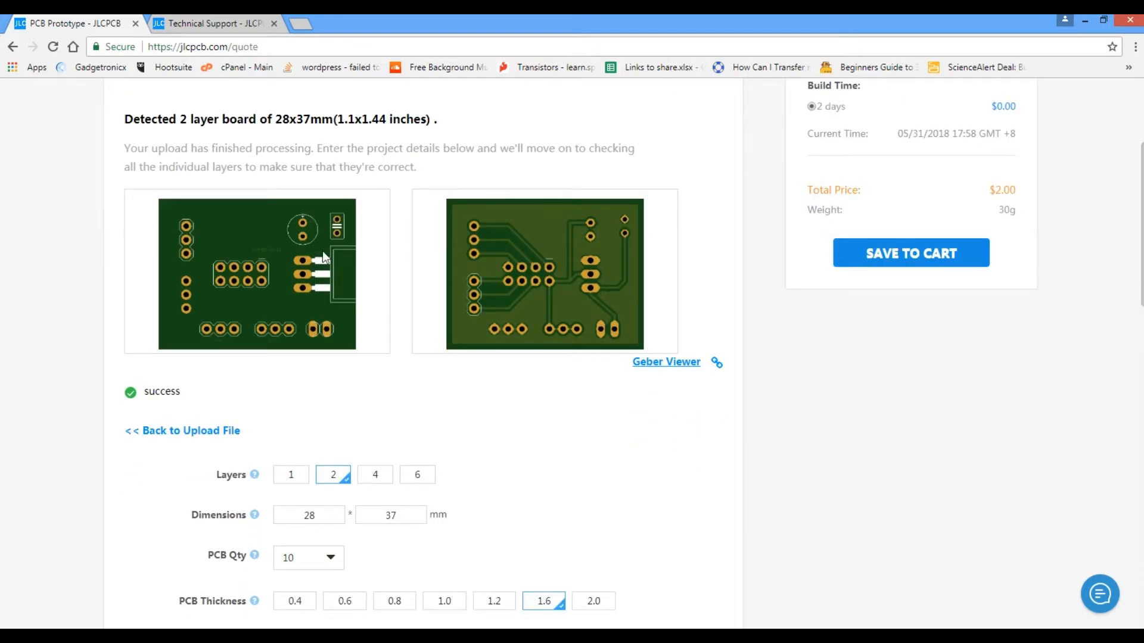
mouse_move(343, 343)
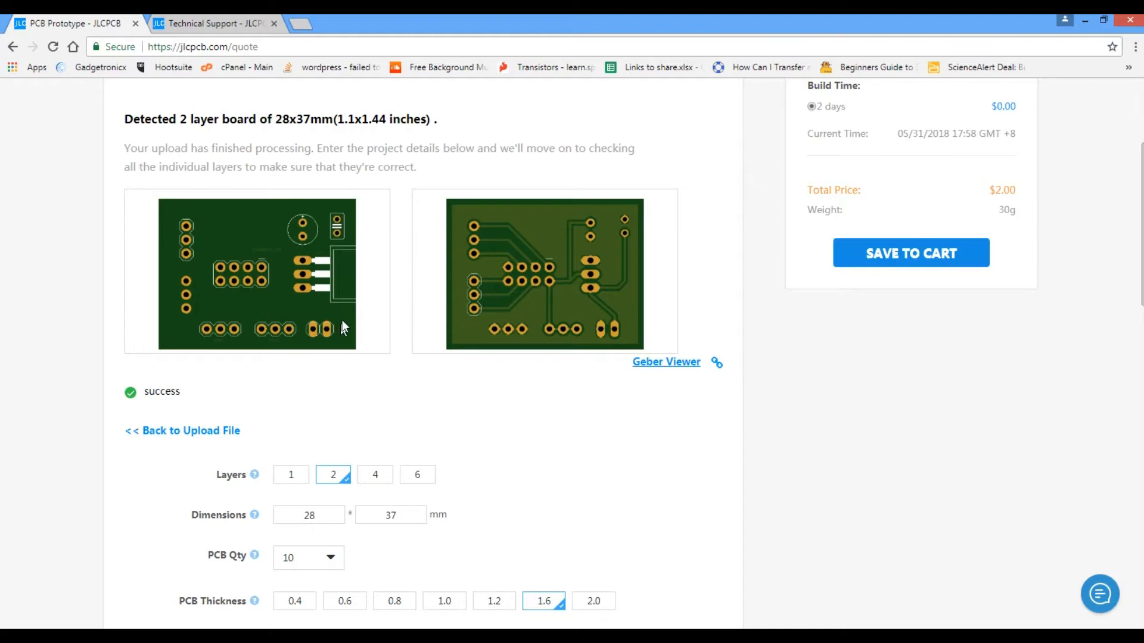
mouse_move(496, 285)
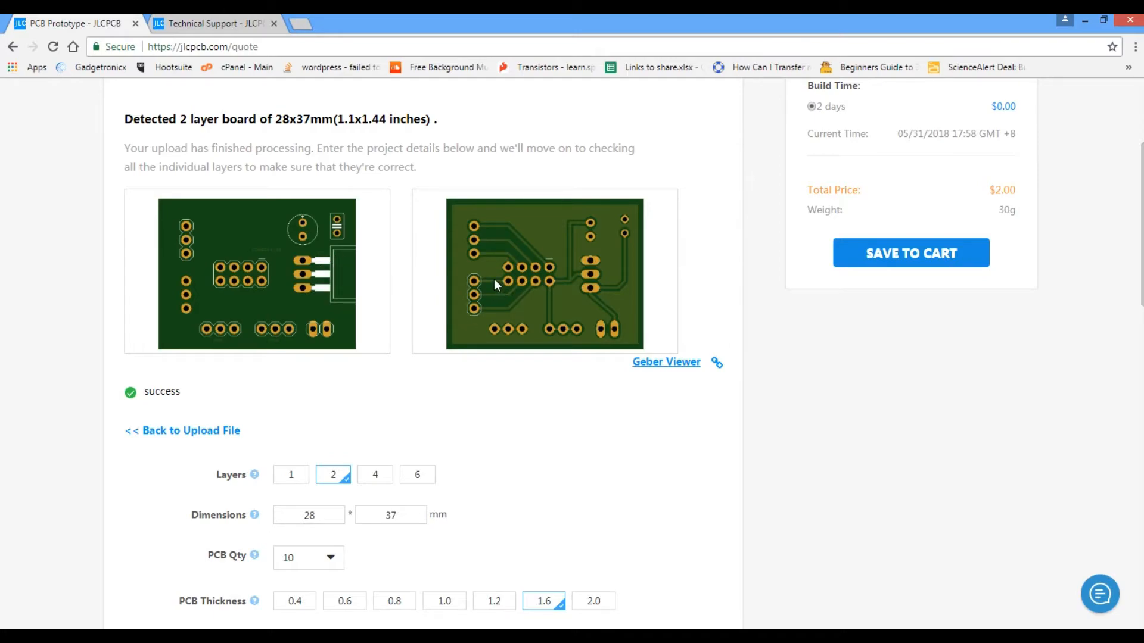
scroll("down", 3)
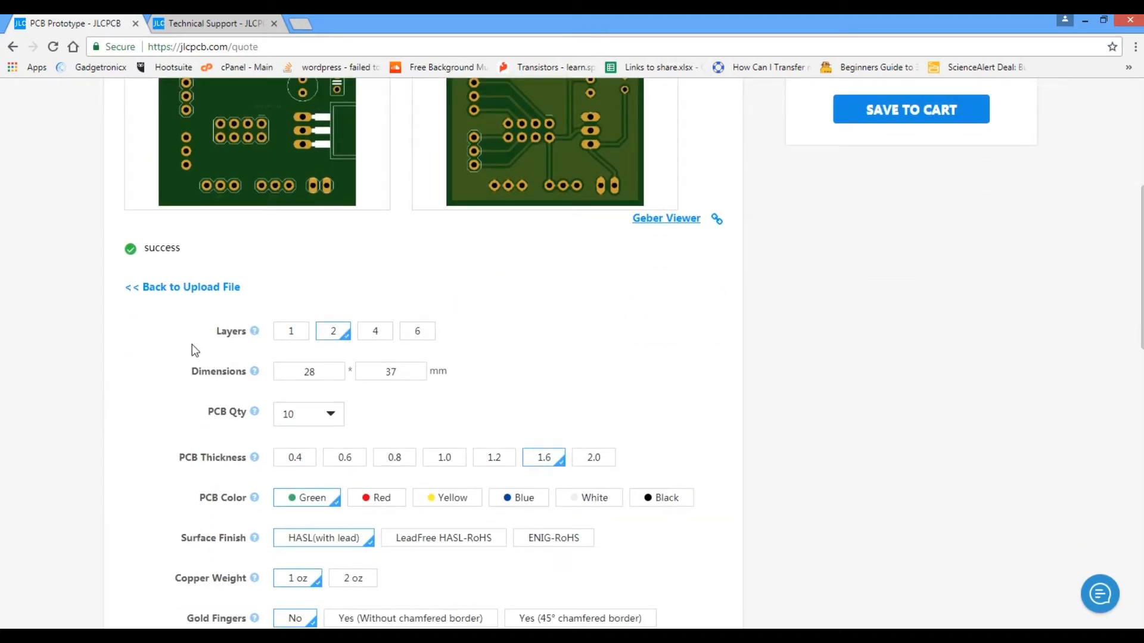
scroll("down", 3)
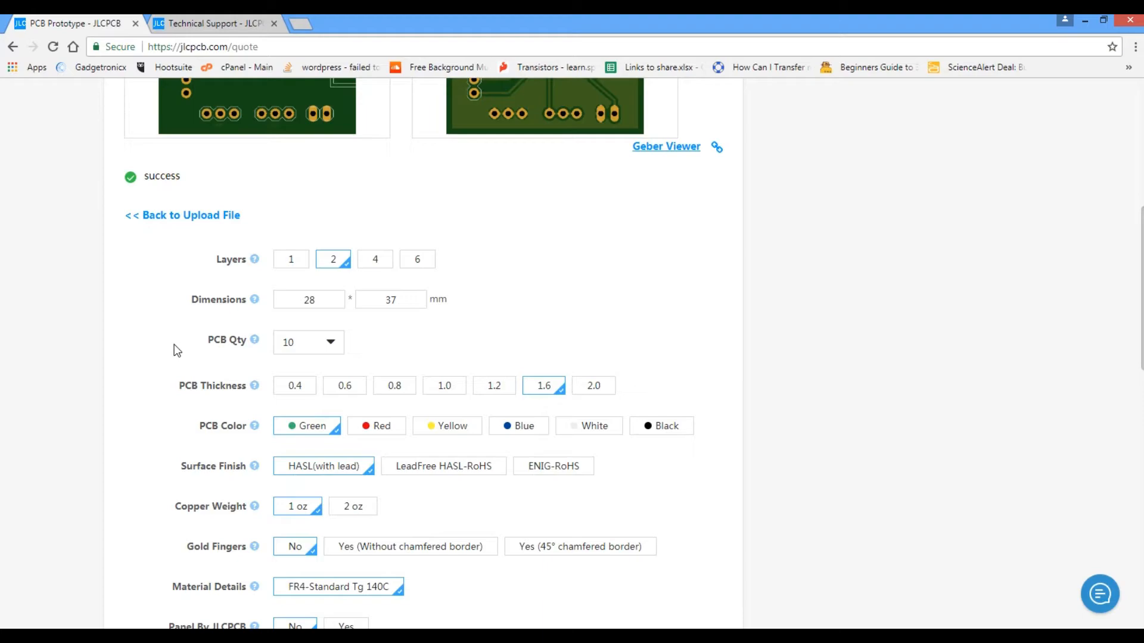
left_click(307, 342)
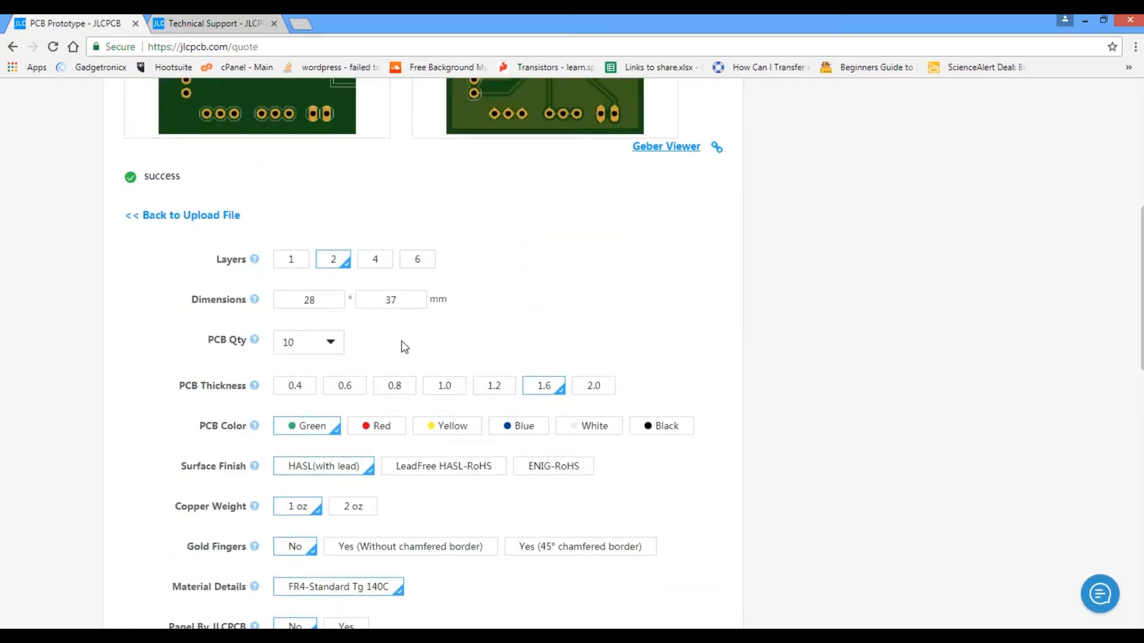
left_click(379, 429)
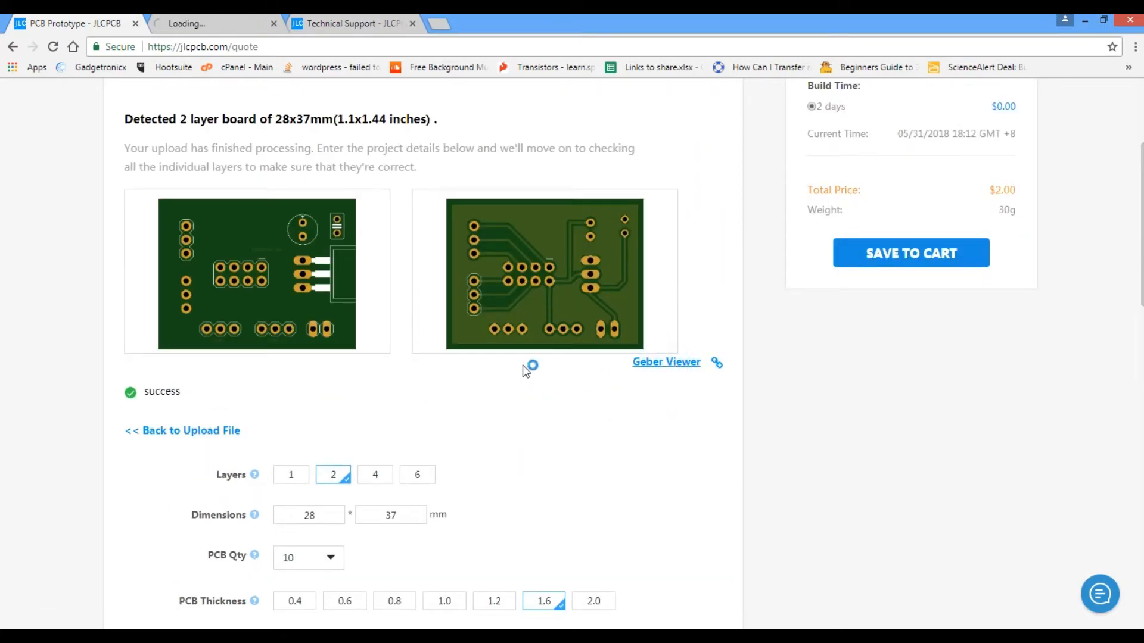
Step: Recolour the board preview to Red, pan across it, and go back to the $2.00 quote
left_click(666, 362)
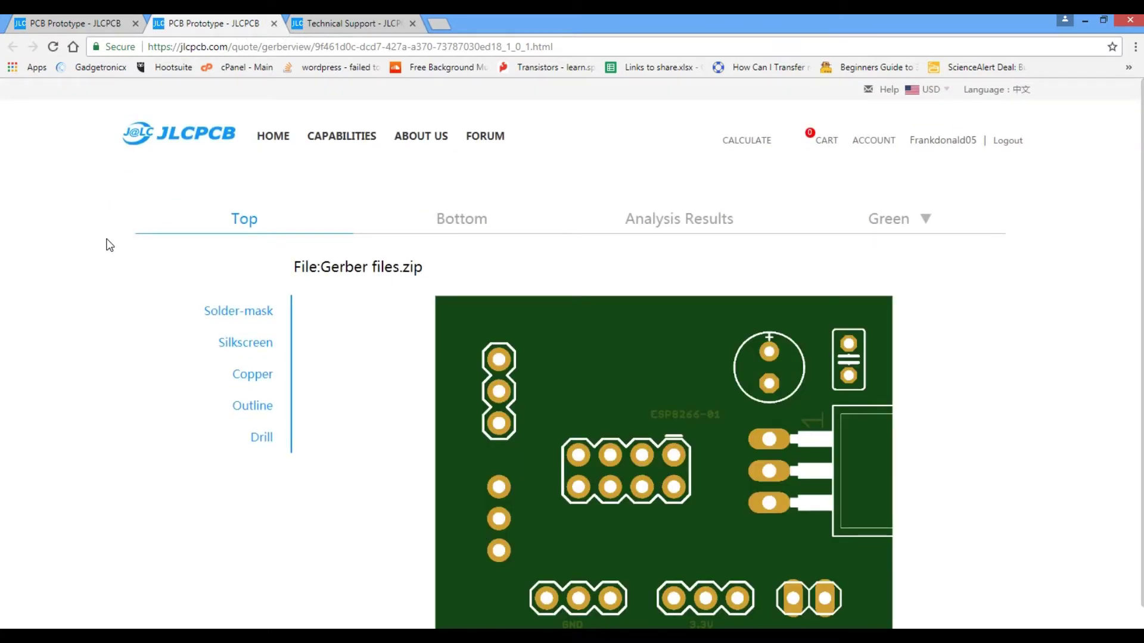
mouse_move(135, 307)
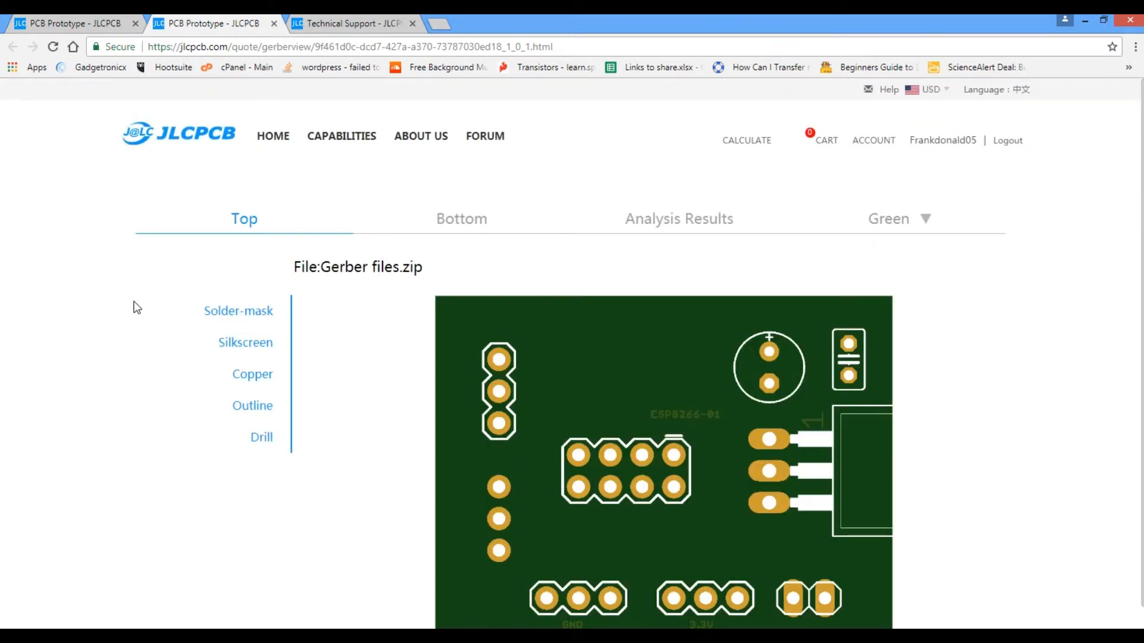
mouse_move(412, 236)
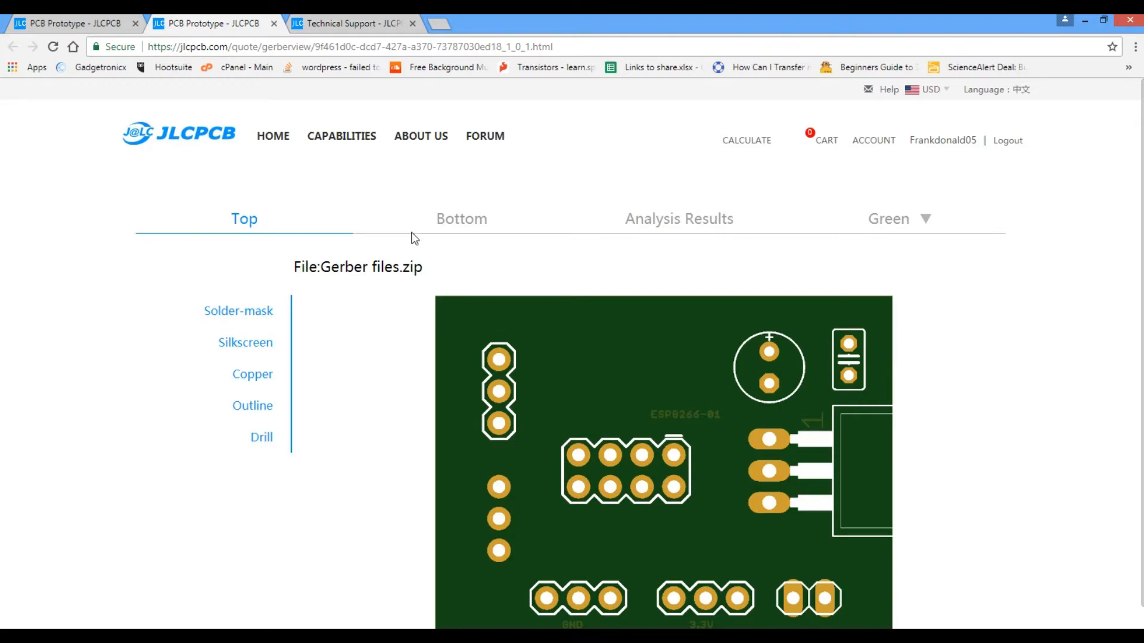
left_click(893, 219)
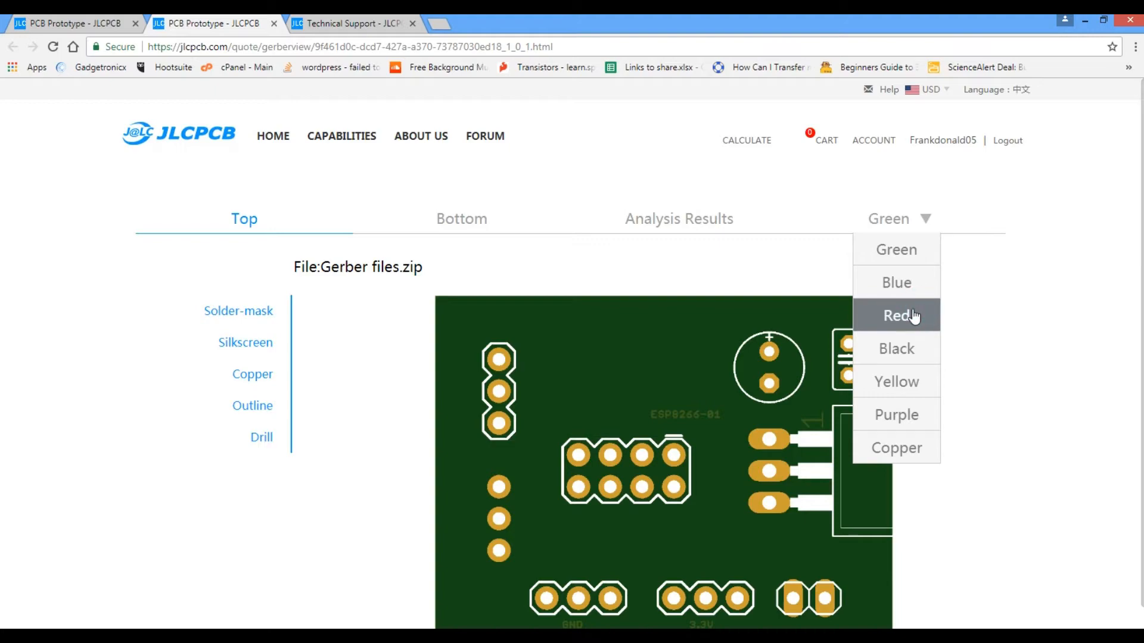
left_click(896, 314)
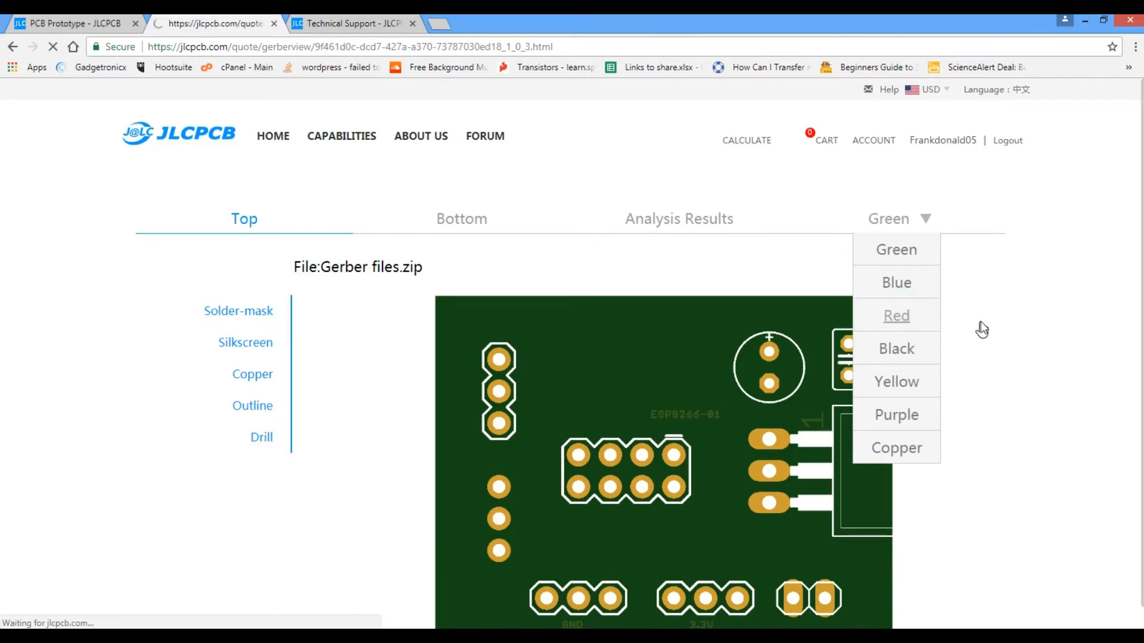
left_click(896, 314)
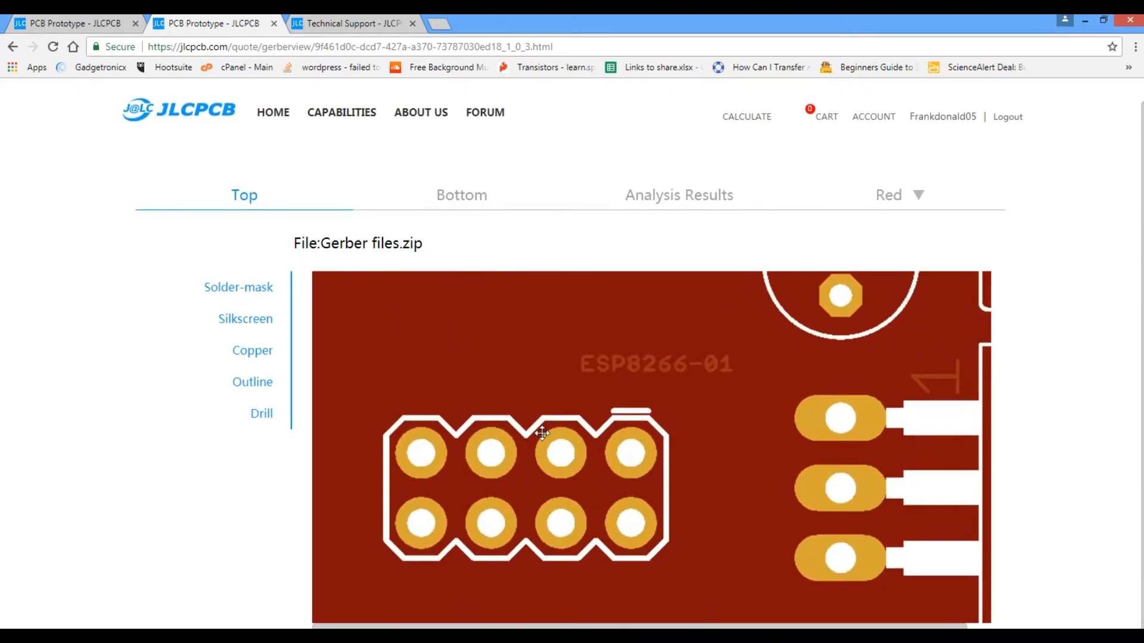
left_click_drag(543, 434, 727, 422)
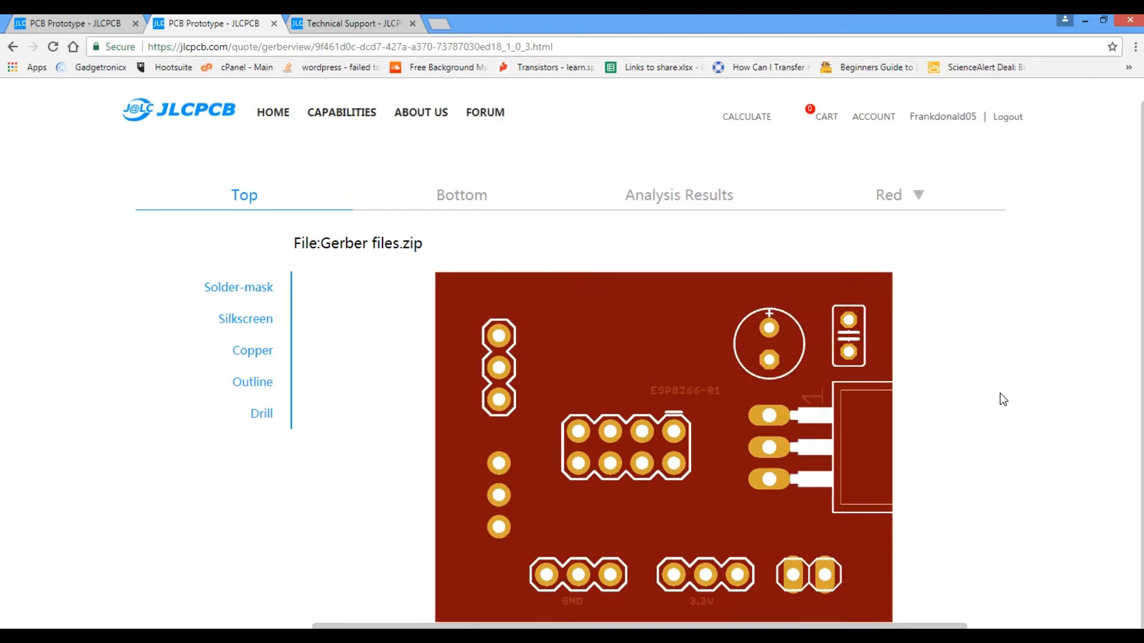
left_click(78, 24)
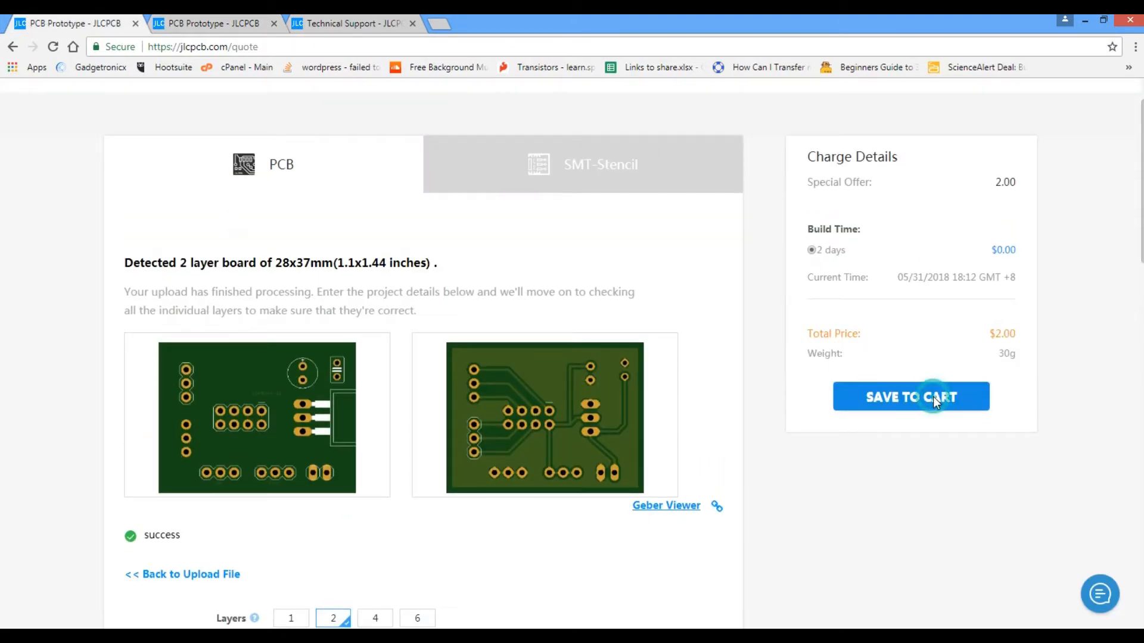
Step: Save the $2.00 PCB prototype order to the shopping cart
left_click(911, 397)
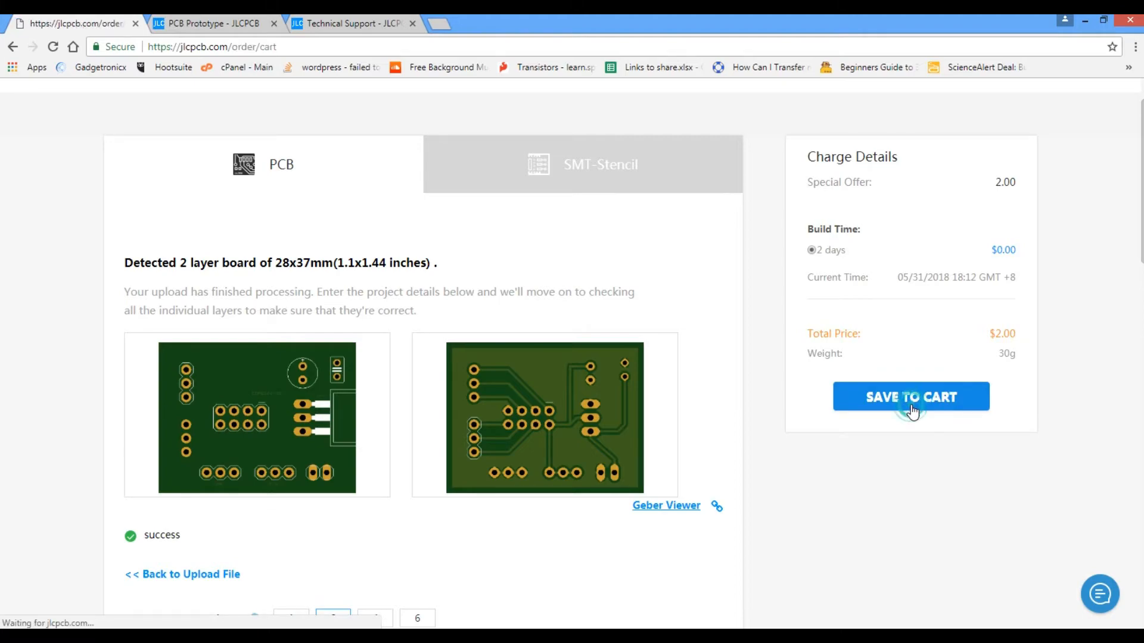
left_click(910, 396)
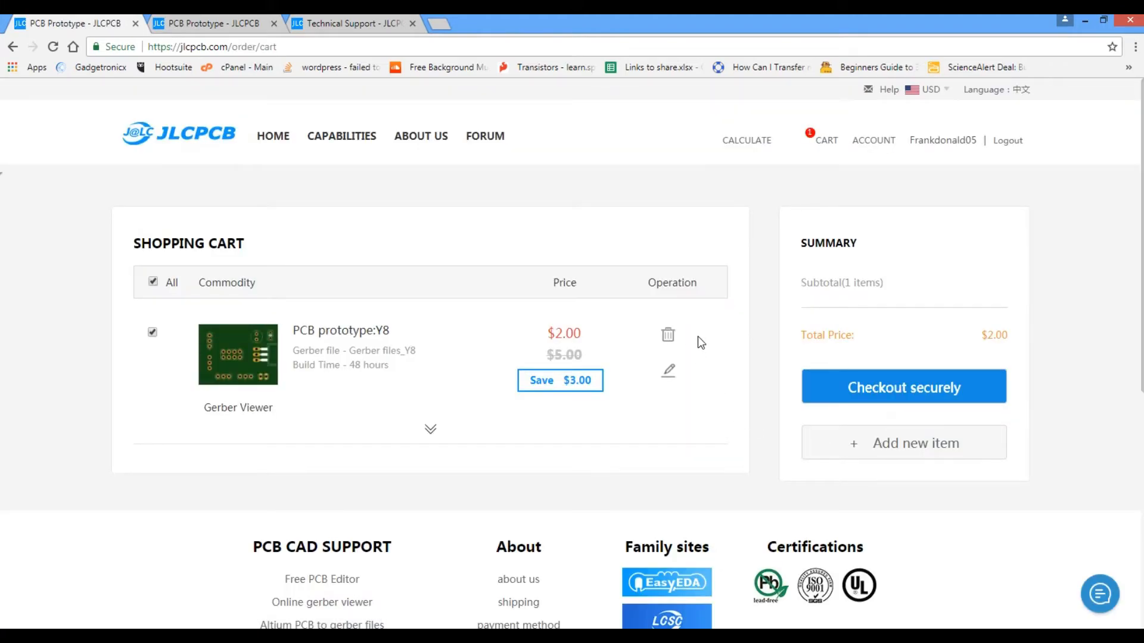
mouse_move(753, 311)
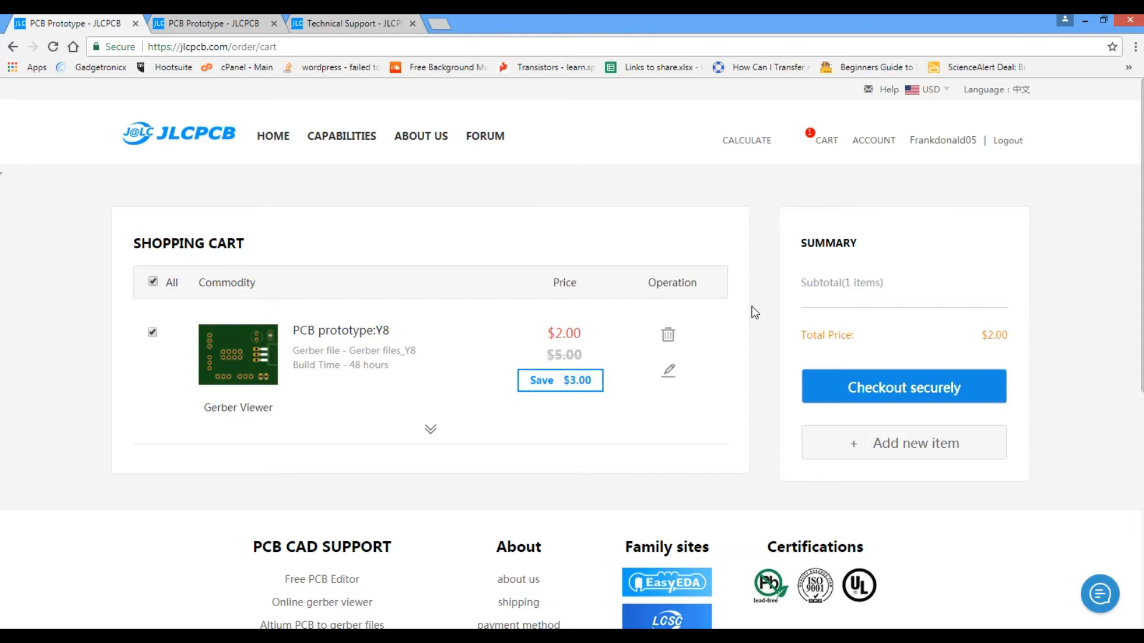
mouse_move(886, 389)
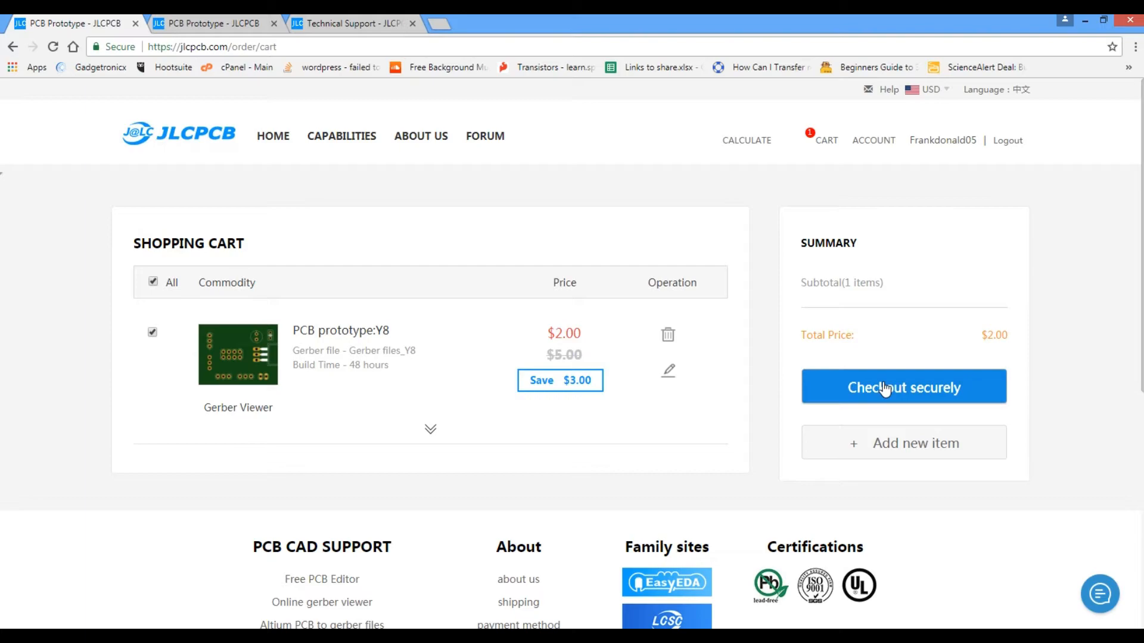
mouse_move(850, 405)
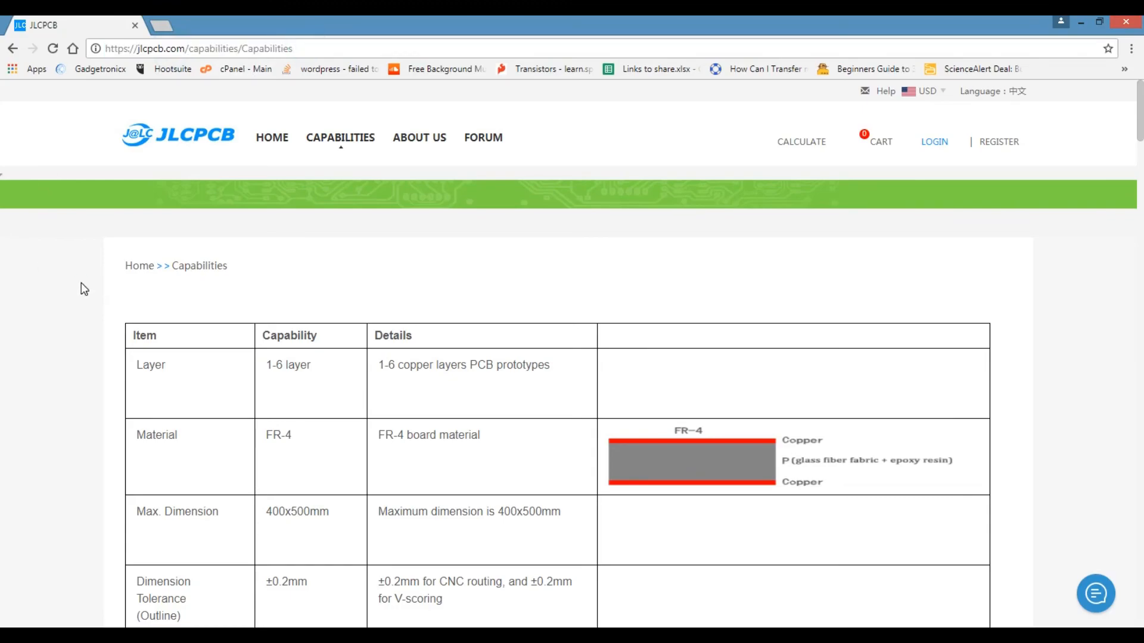
scroll("down", 3)
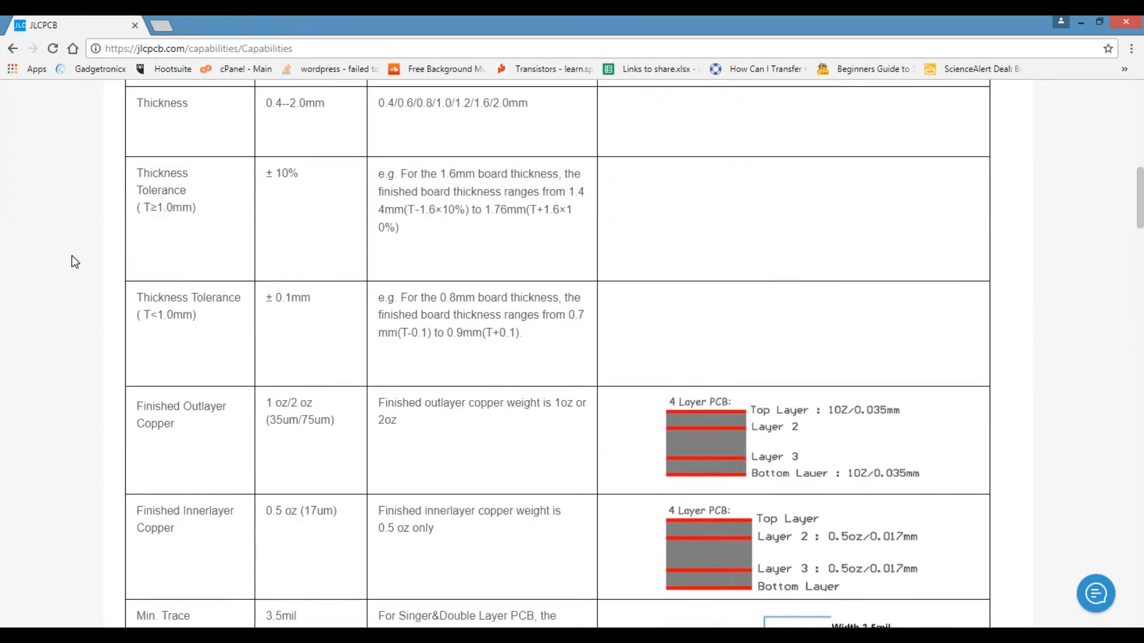
scroll("down", 3)
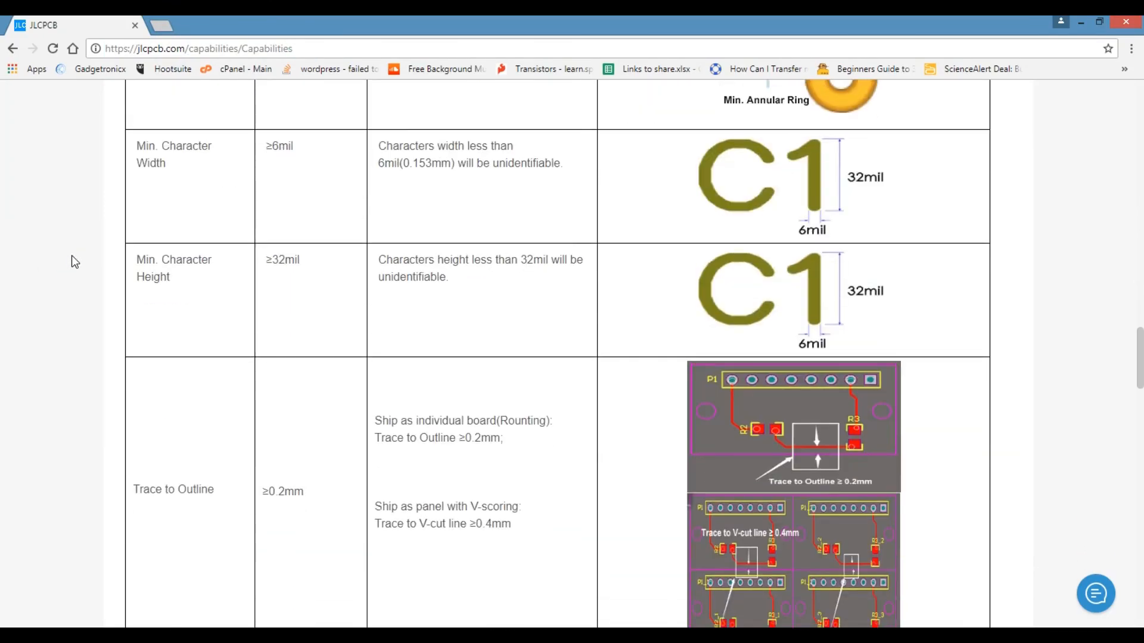
scroll("down", 3)
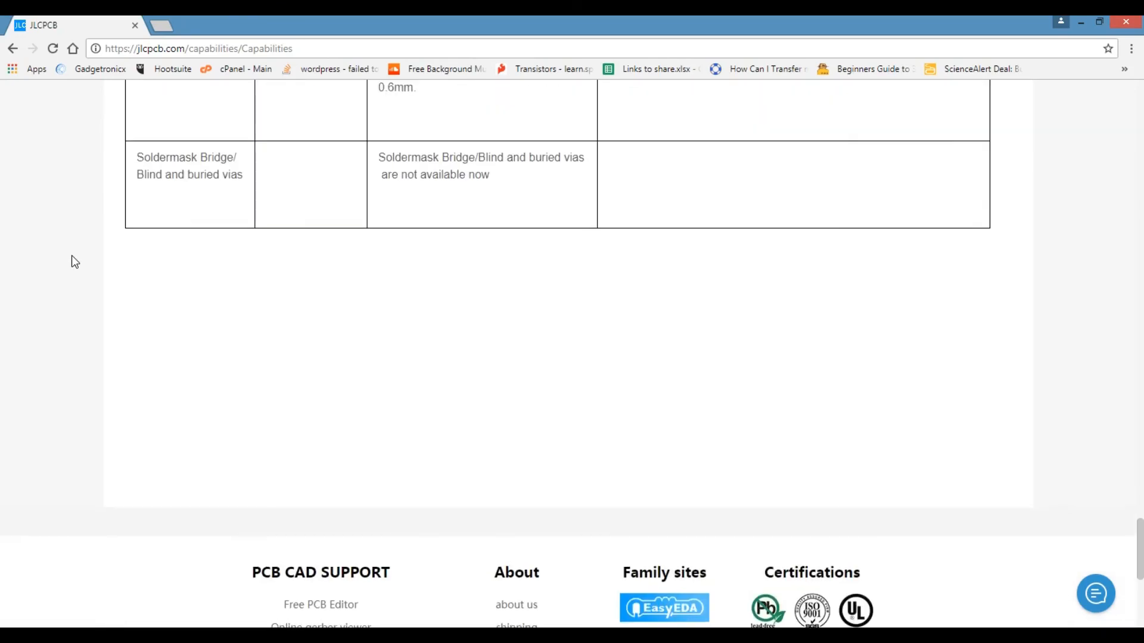